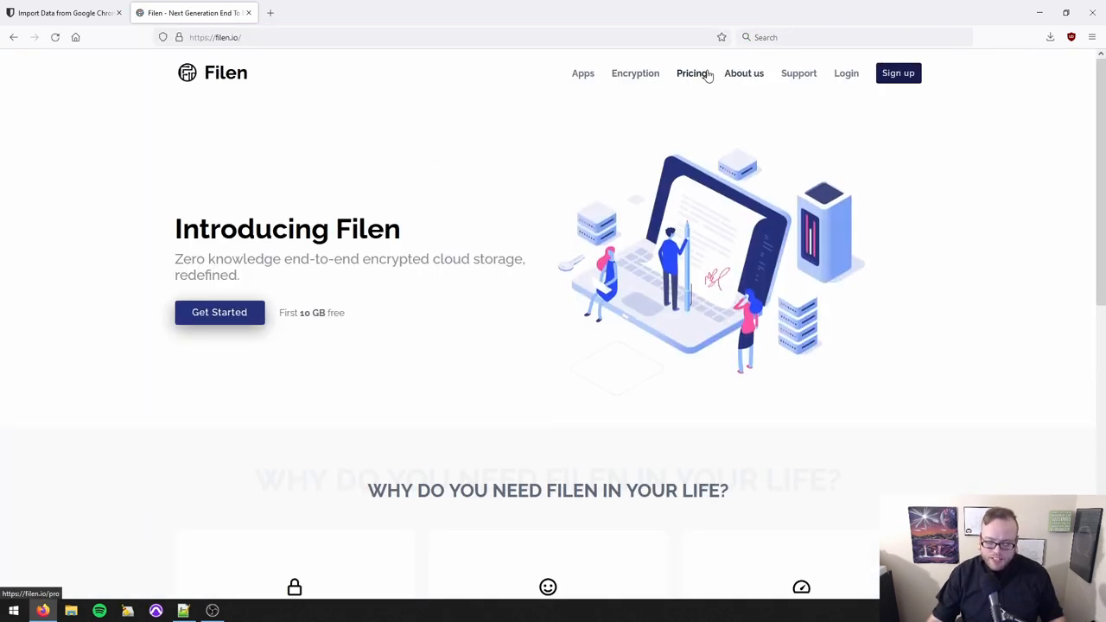
View Filen's pricing plans and scroll to the free 10 GB lifetime tier.
left_click(693, 73)
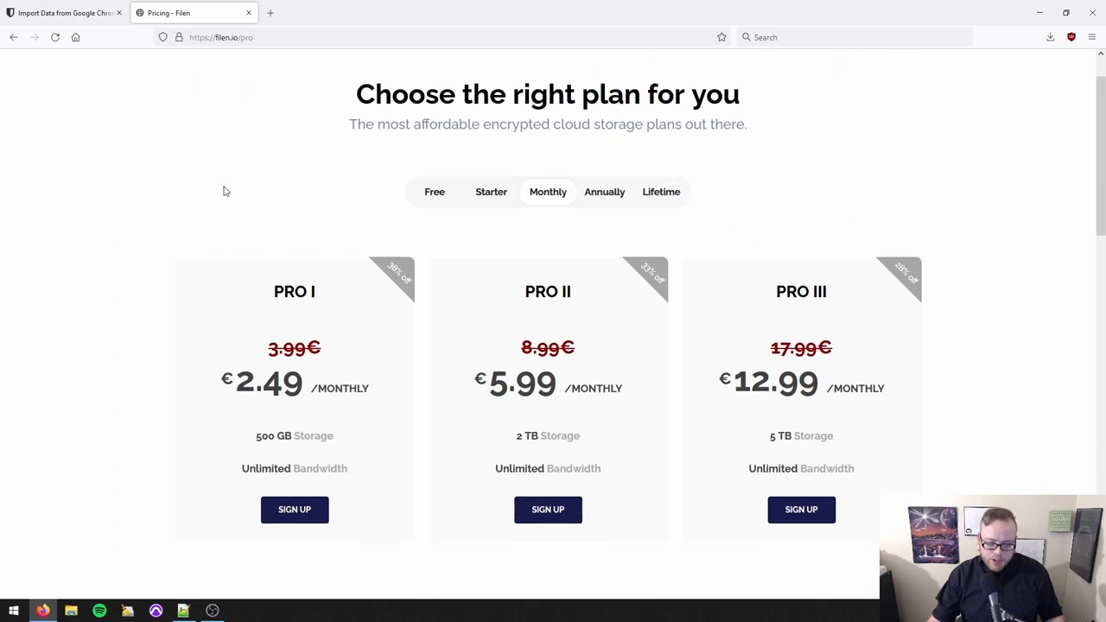
scroll("down", 3)
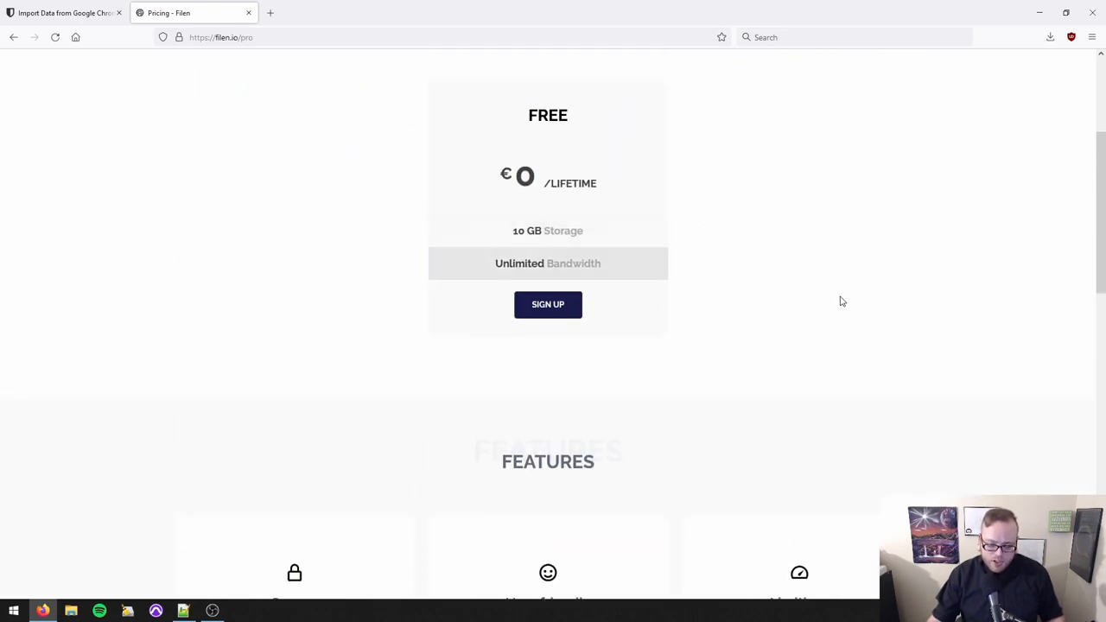
scroll("down", 3)
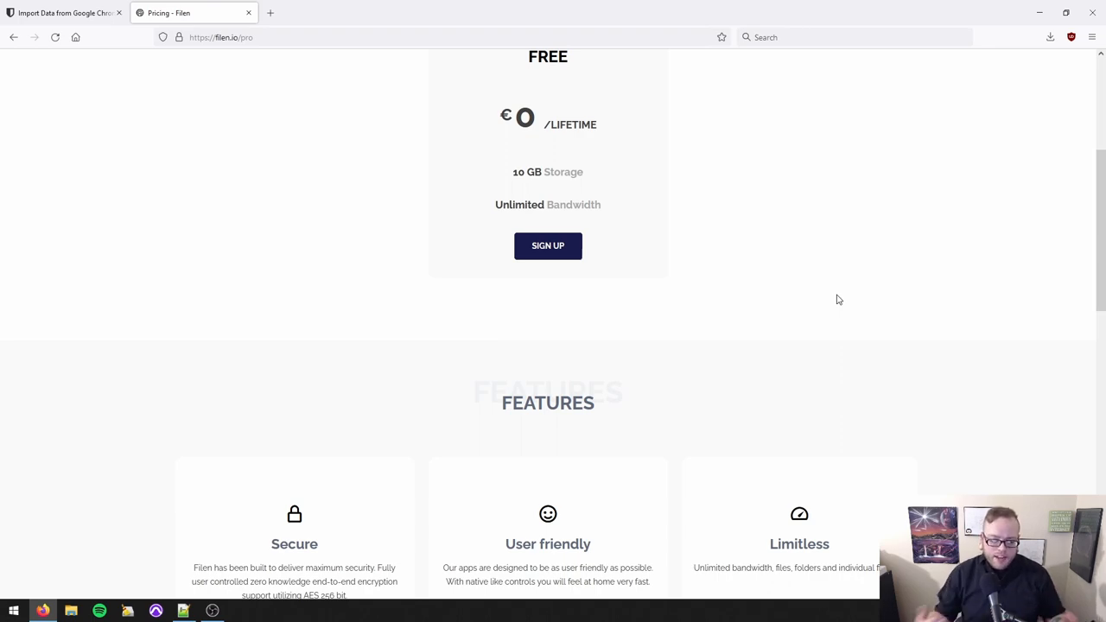
scroll("down", 3)
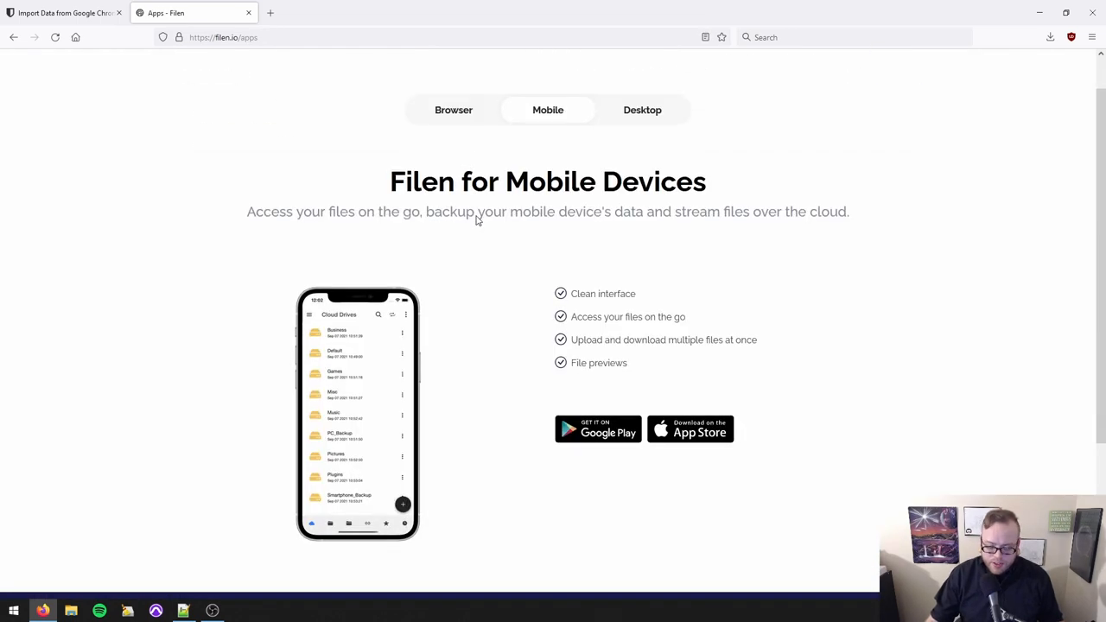
Scroll through Filen's apps page for mobile devices.
scroll("down", 3)
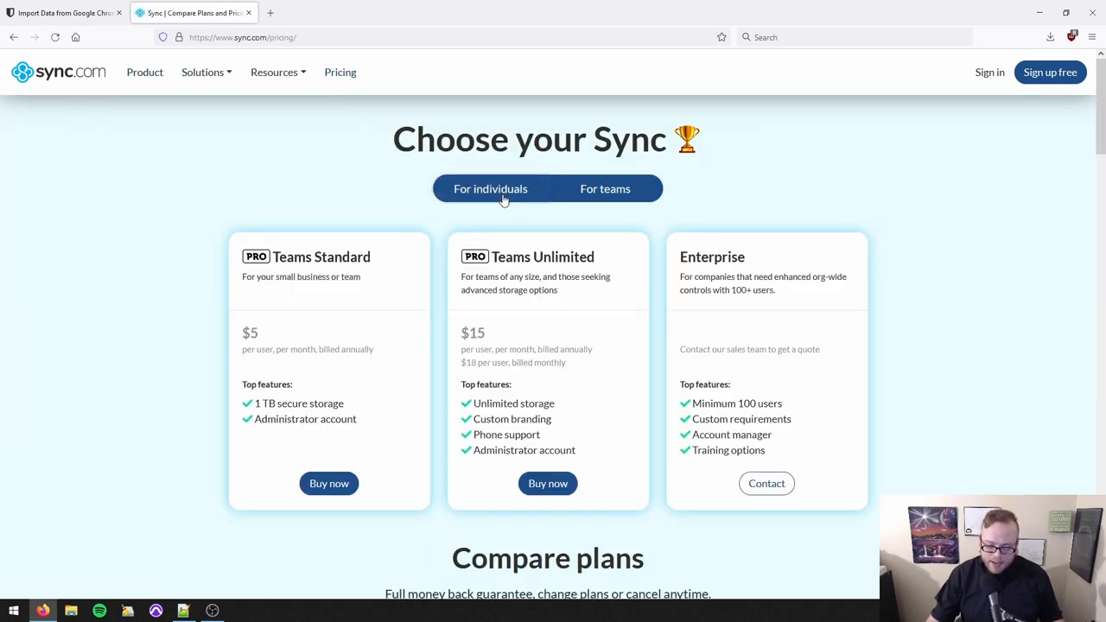
Show Sync.com's individual plans, free 5 GB to Solo Professional $20, and review the comparison table.
left_click(490, 188)
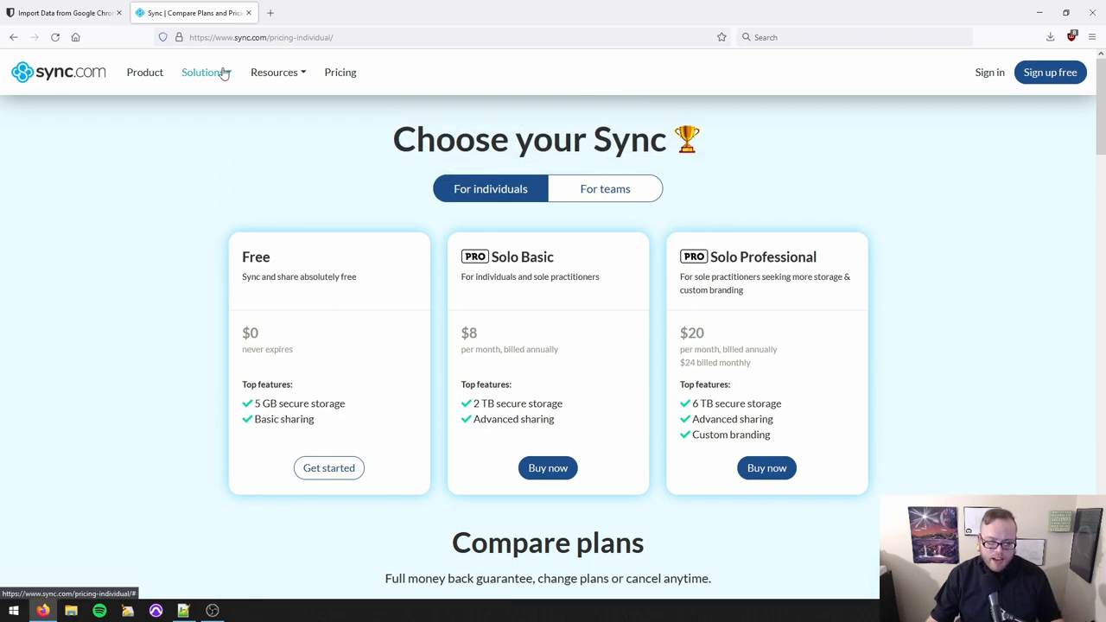
scroll("down", 3)
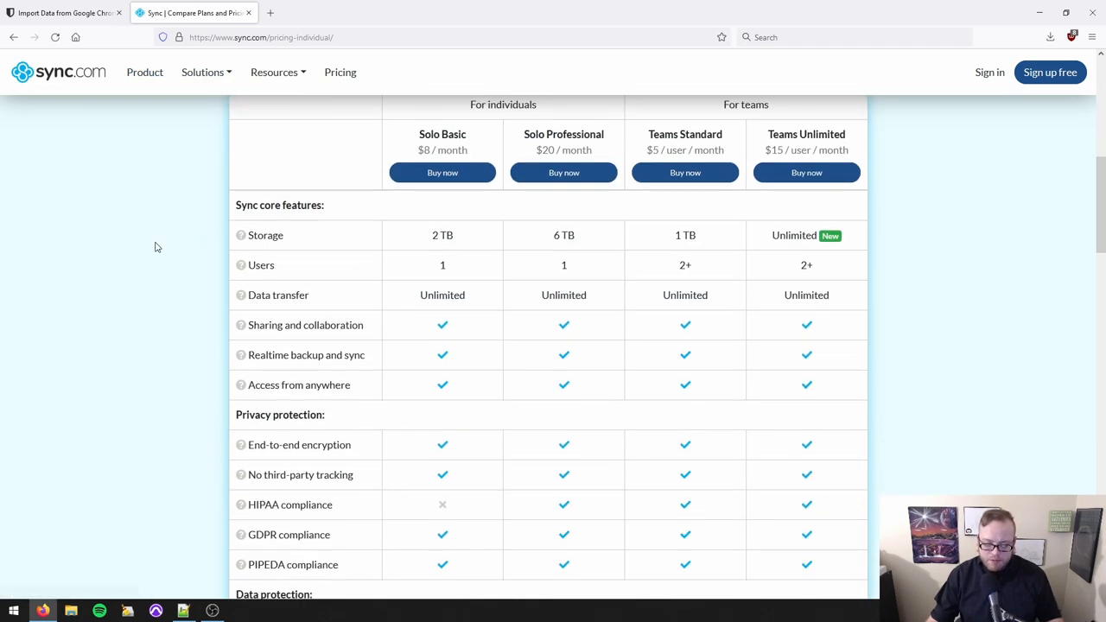
scroll("down", 3)
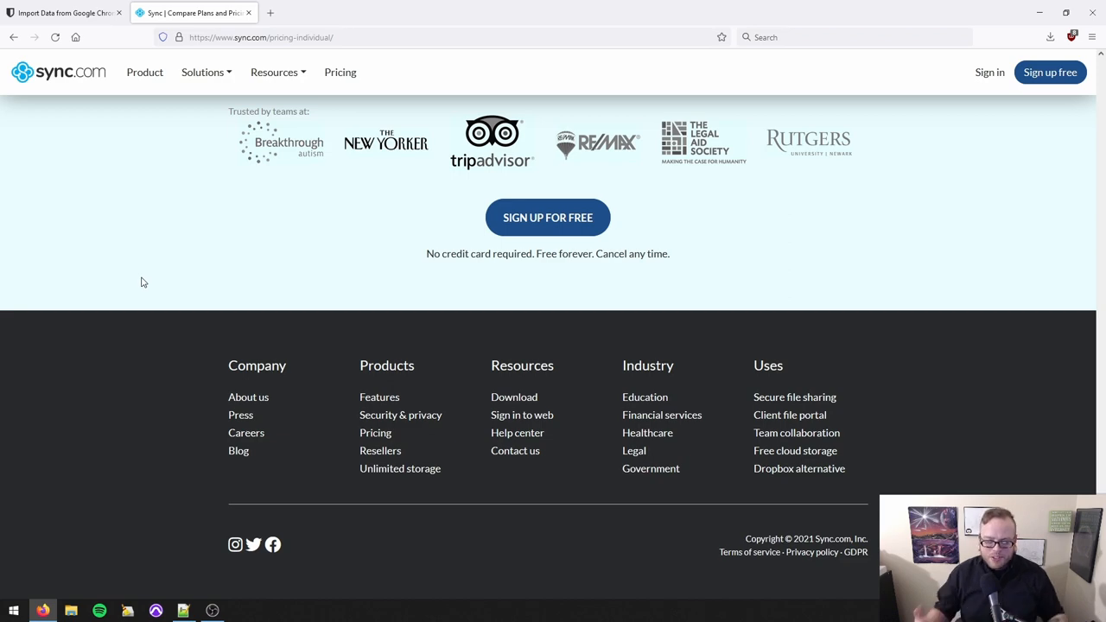
scroll("up", 3)
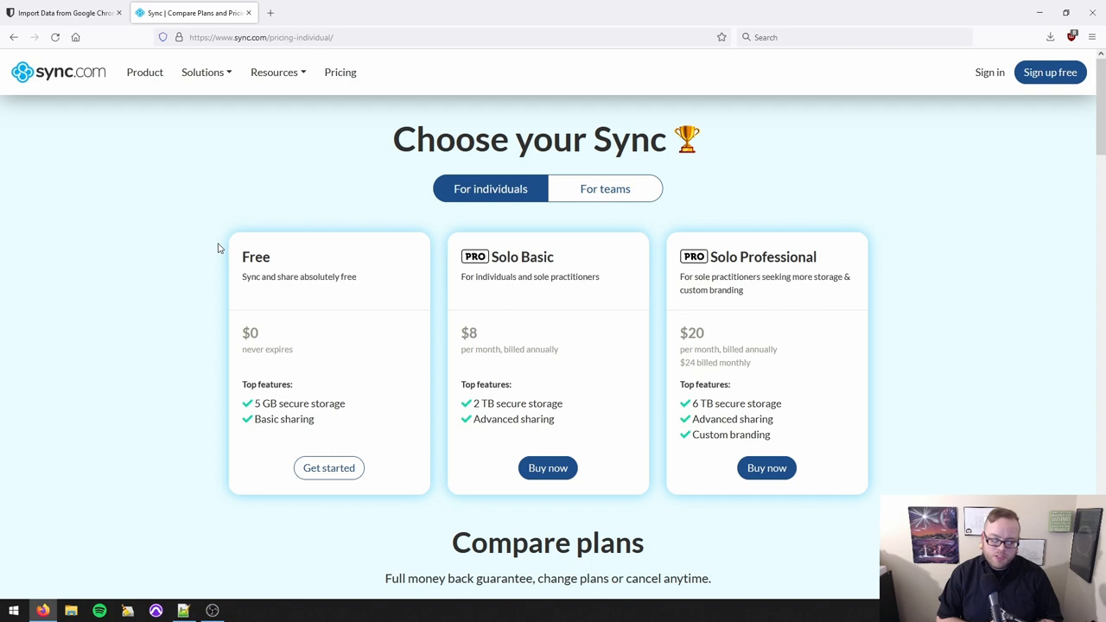
mouse_move(255, 232)
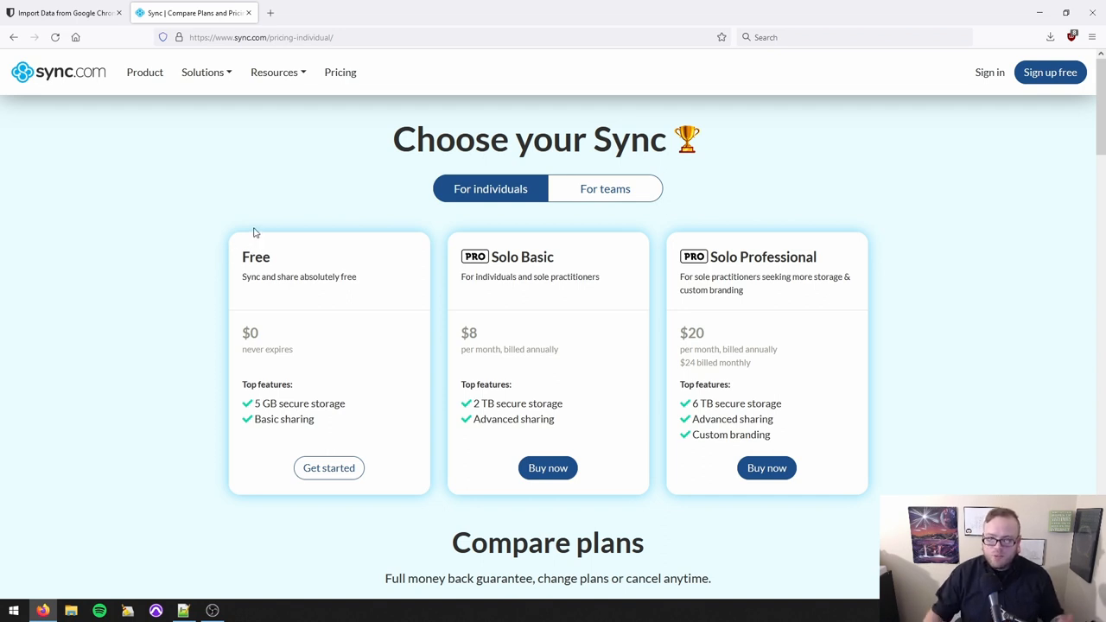